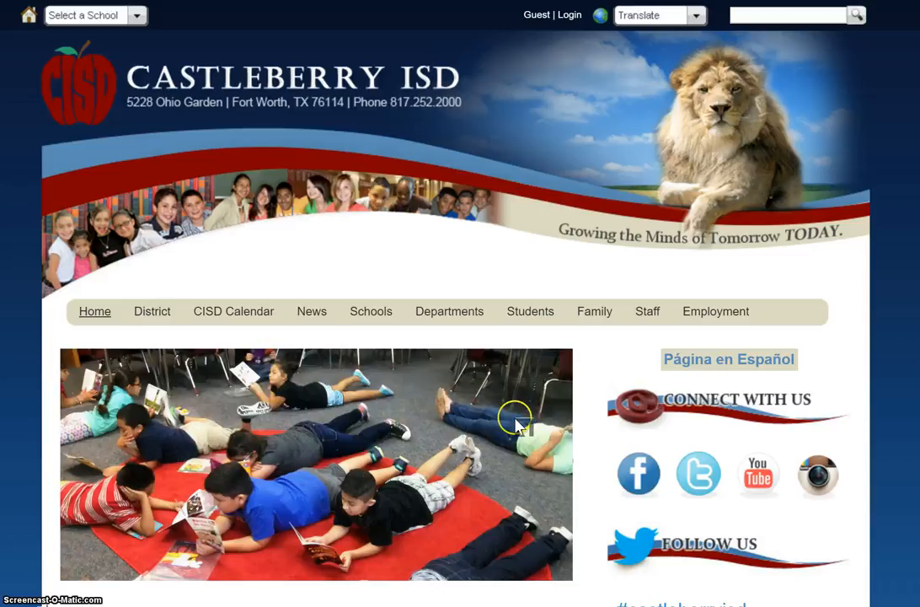
# - Follow Students > Weebly Blogs K-7 on the Castleberry ISD site to reach the Weebly sign-in
pyautogui.click(529, 310)
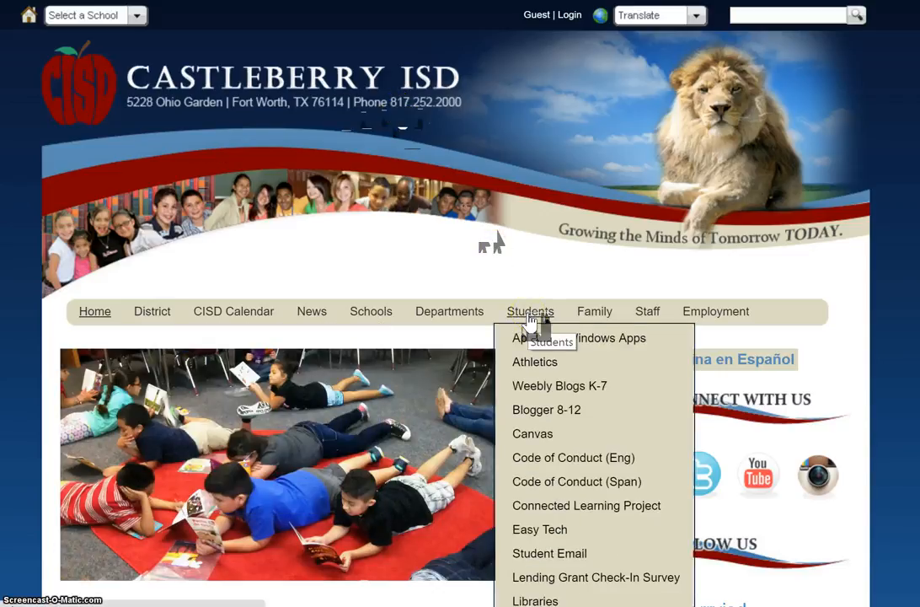
pyautogui.moveTo(560, 384)
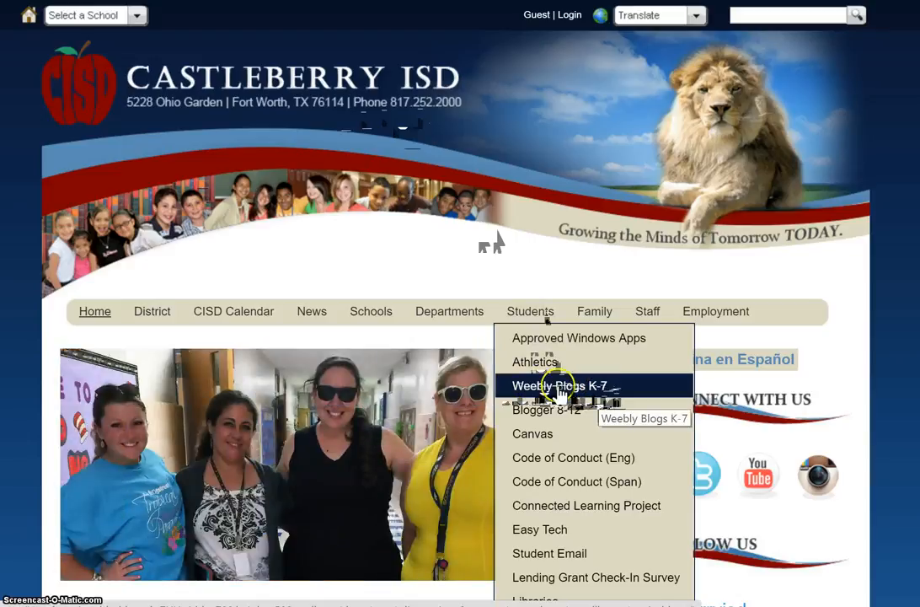
pyautogui.click(559, 385)
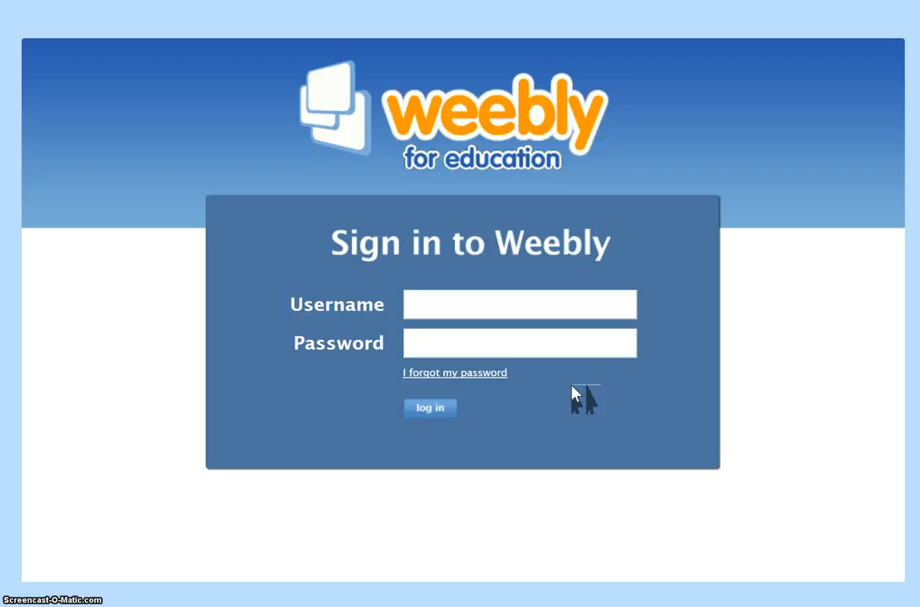
pyautogui.click(519, 304)
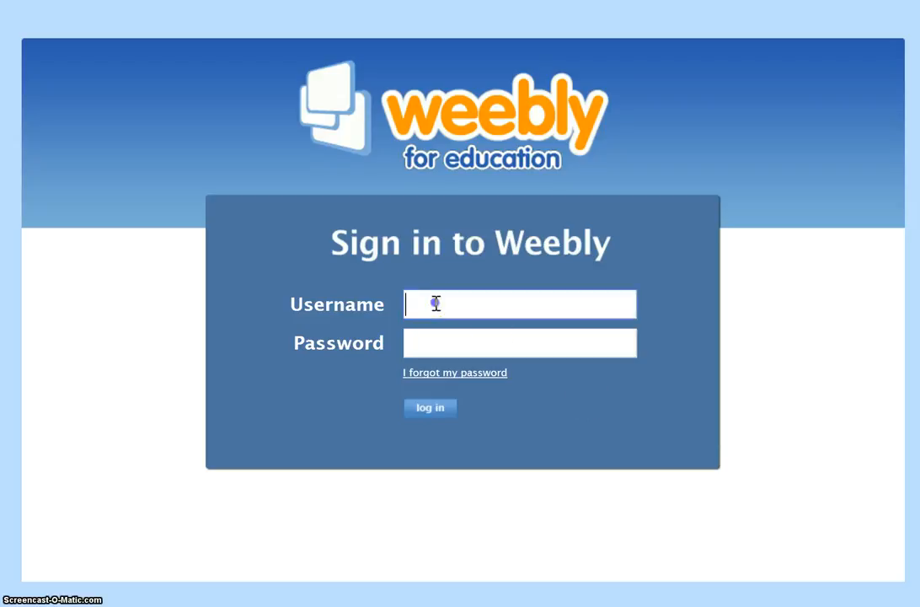
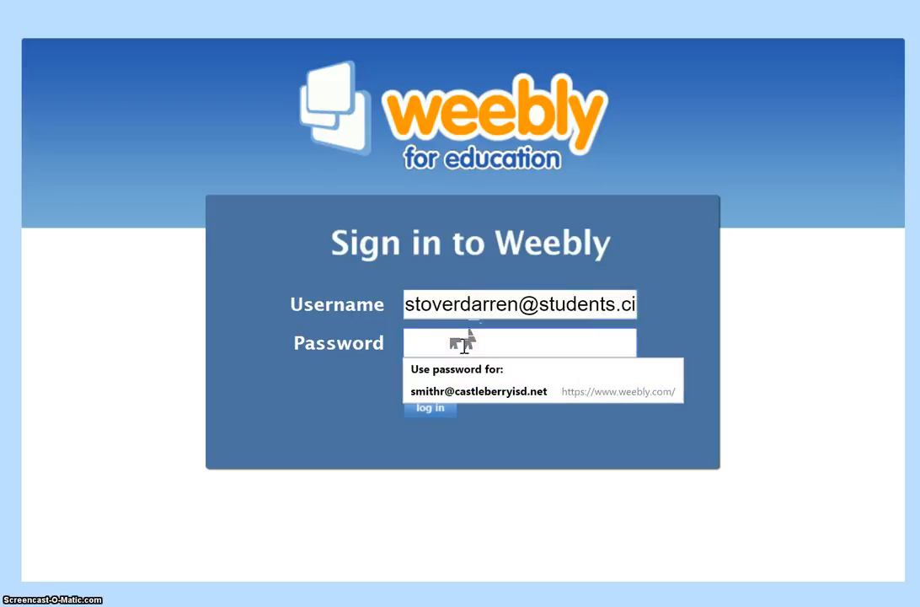
# - Enter the password and submit the sign-in to Weebly for Education
pyautogui.write('•••')
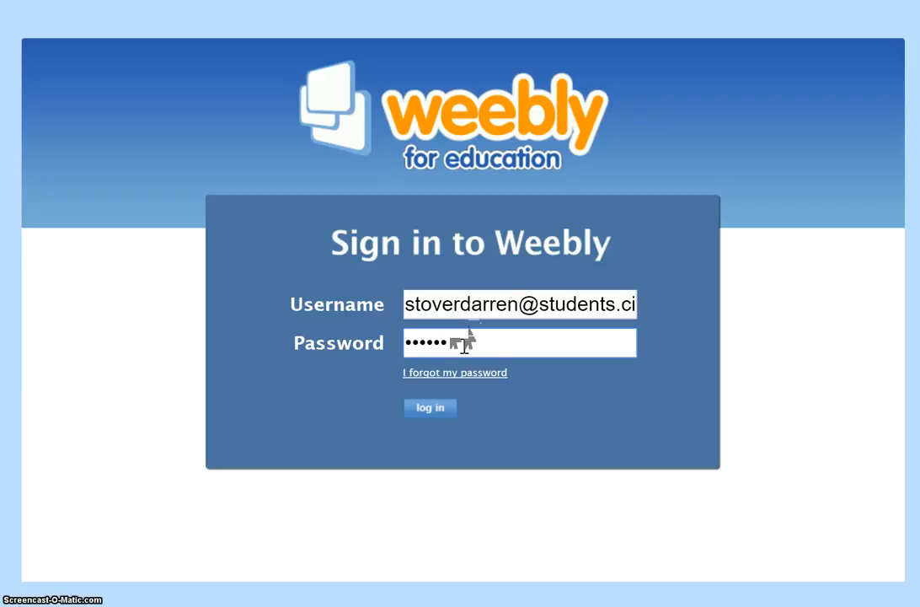
pyautogui.click(430, 408)
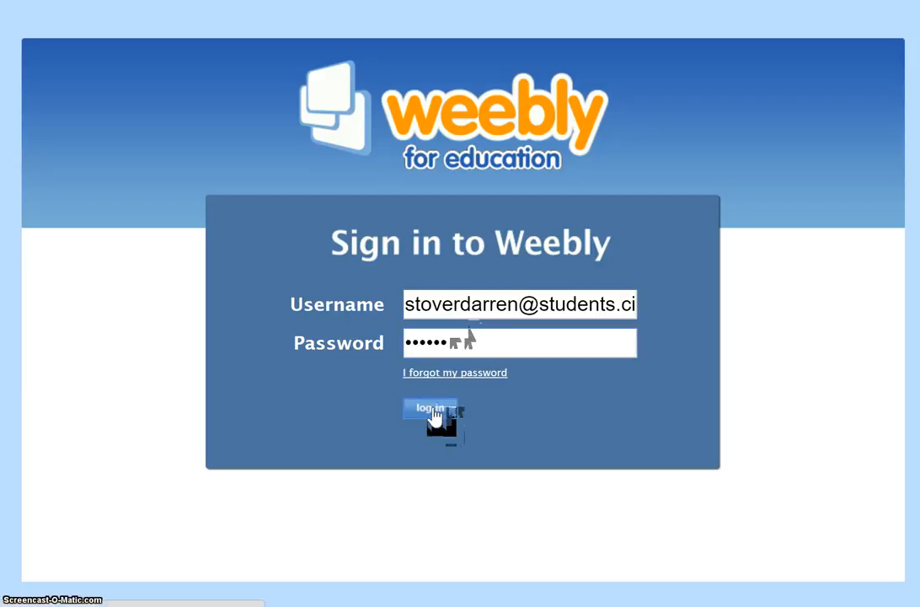
pyautogui.click(431, 408)
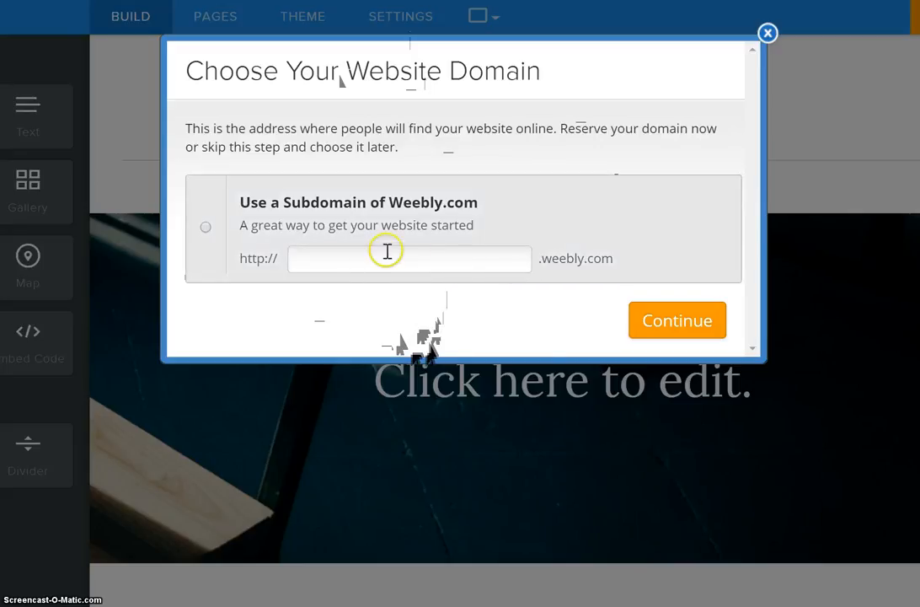
# - Choose a weebly.com subdomain and enter the darrencisdportfolio address until it shows Available
pyautogui.click(409, 258)
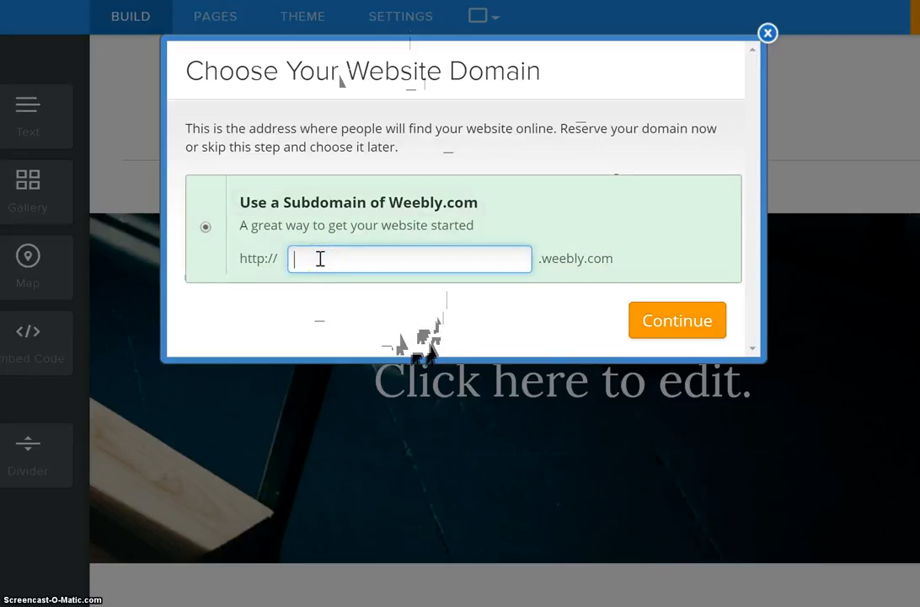
pyautogui.write('darrens')
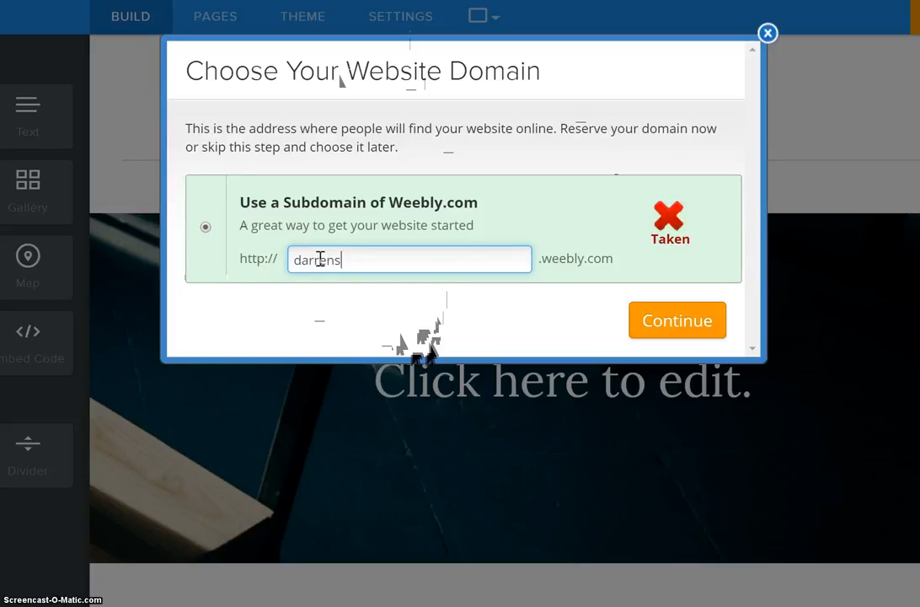
pyautogui.write('cisd')
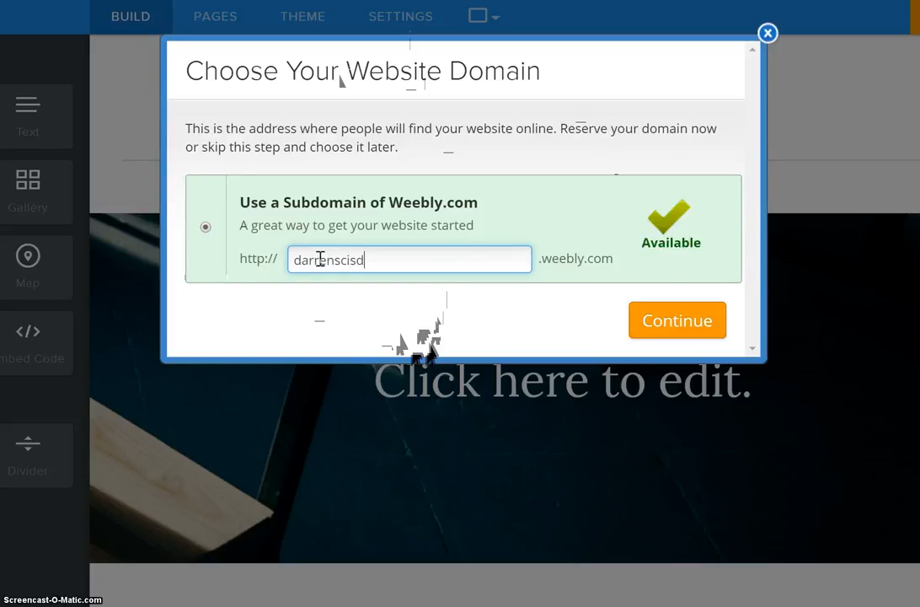
pyautogui.write('portfolio')
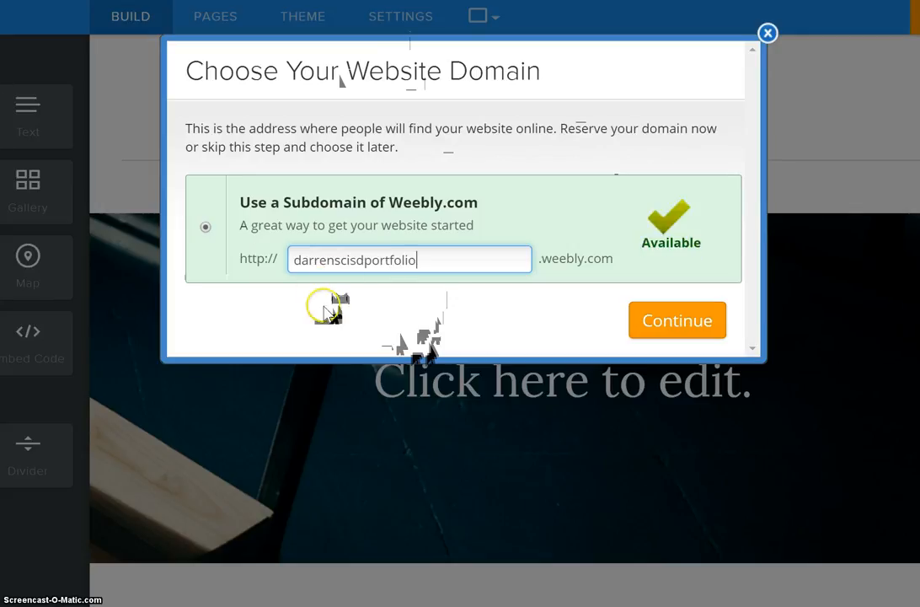
pyautogui.moveTo(347, 273)
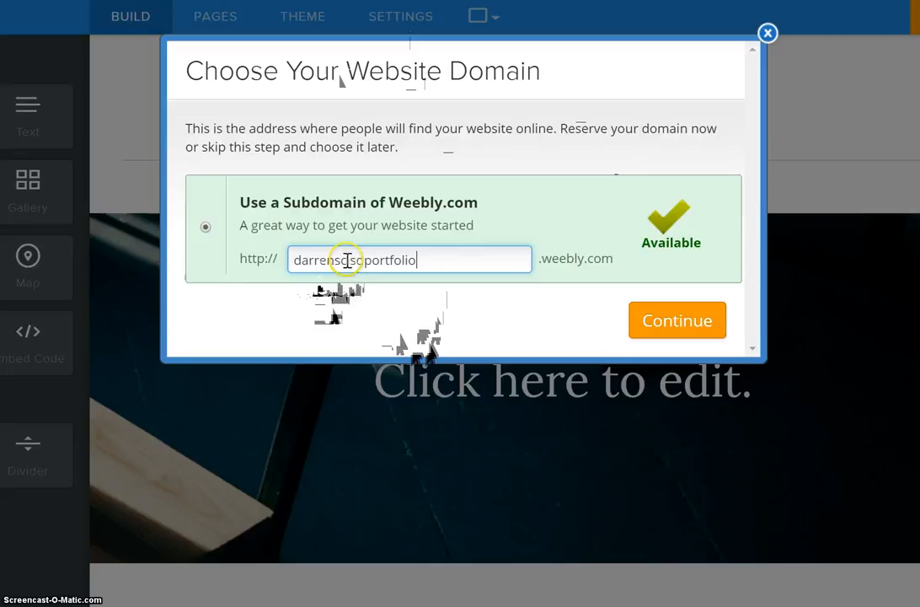
pyautogui.doubleClick(352, 259)
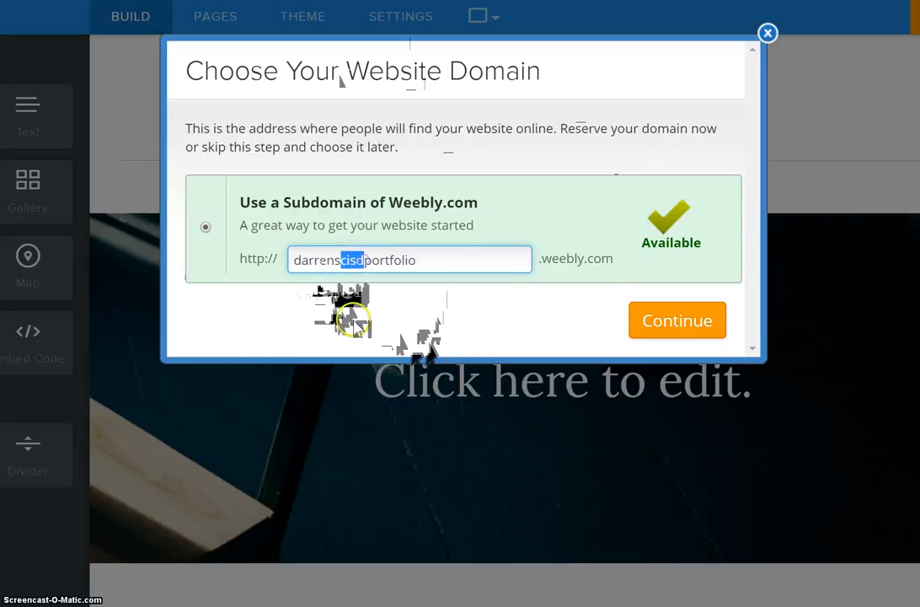
pyautogui.moveTo(431, 271)
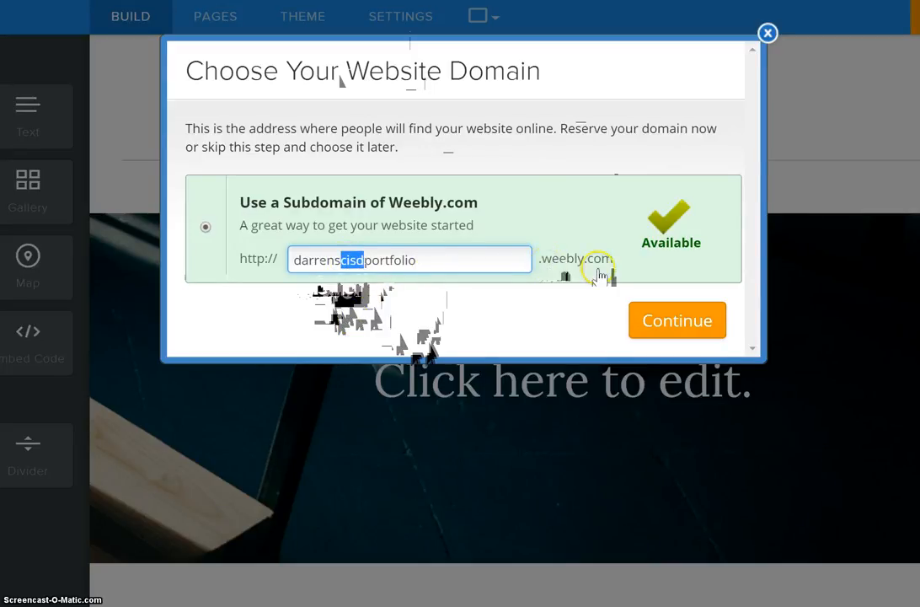
pyautogui.moveTo(688, 205)
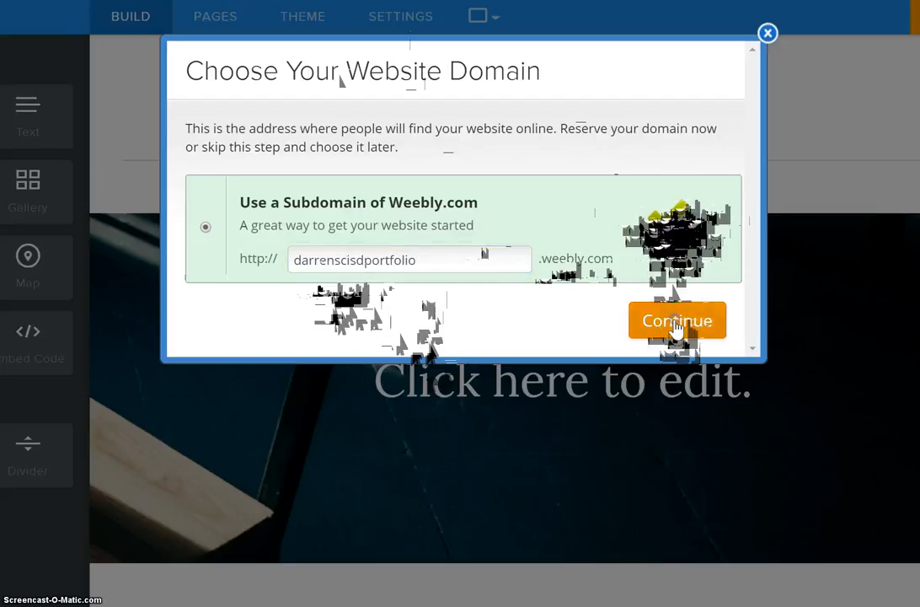
# - Confirm the website address with Continue and dismiss the Introducing Sections tip
pyautogui.click(678, 320)
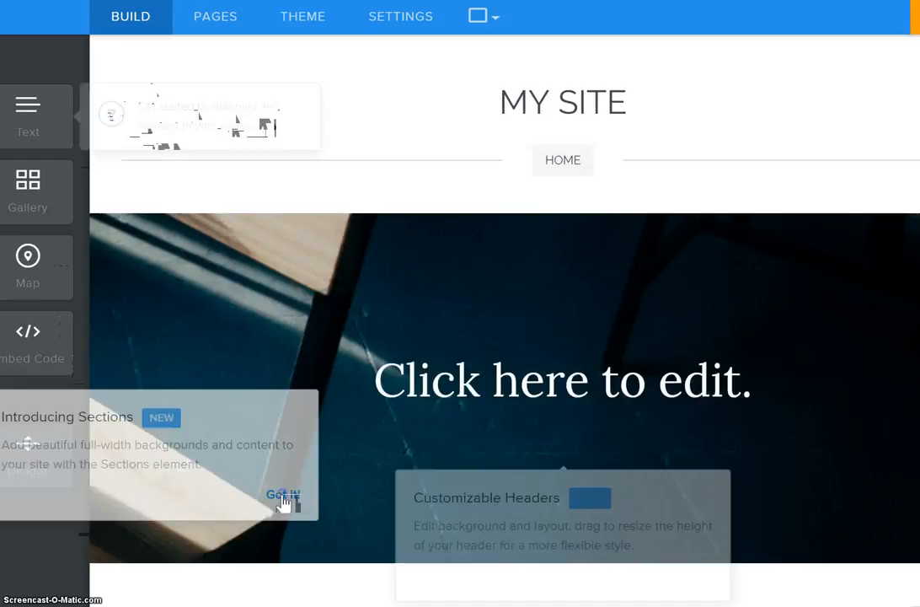
pyautogui.click(283, 495)
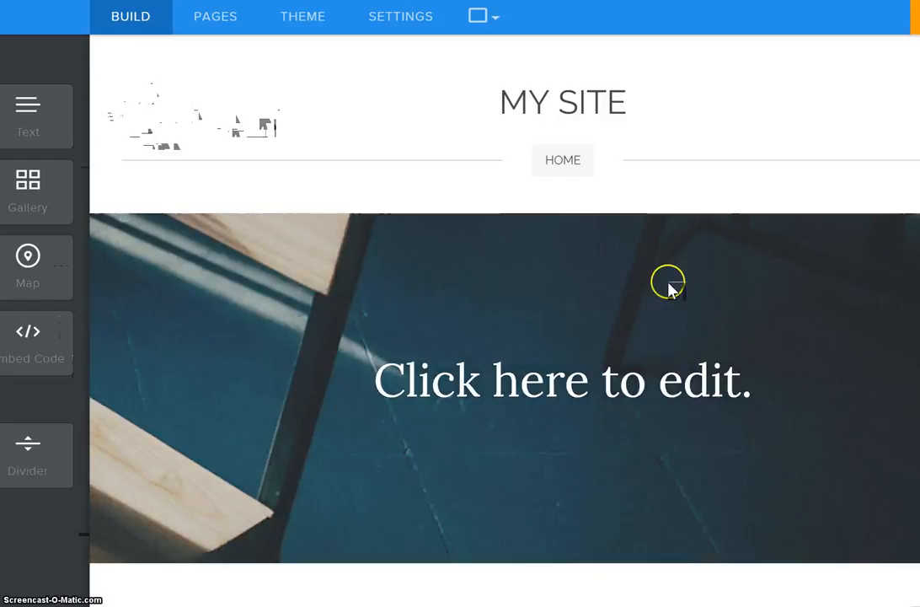
pyautogui.moveTo(680, 202)
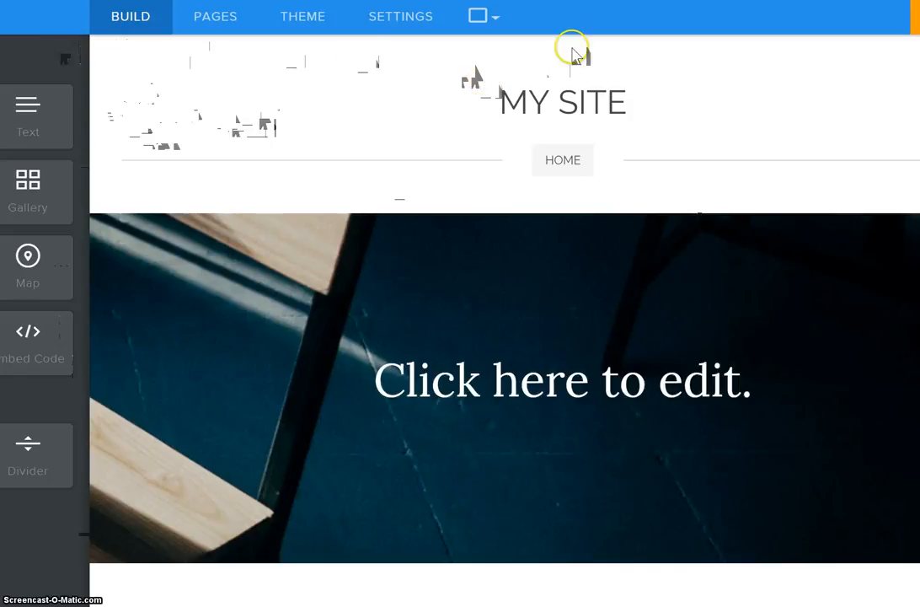
pyautogui.moveTo(531, 211)
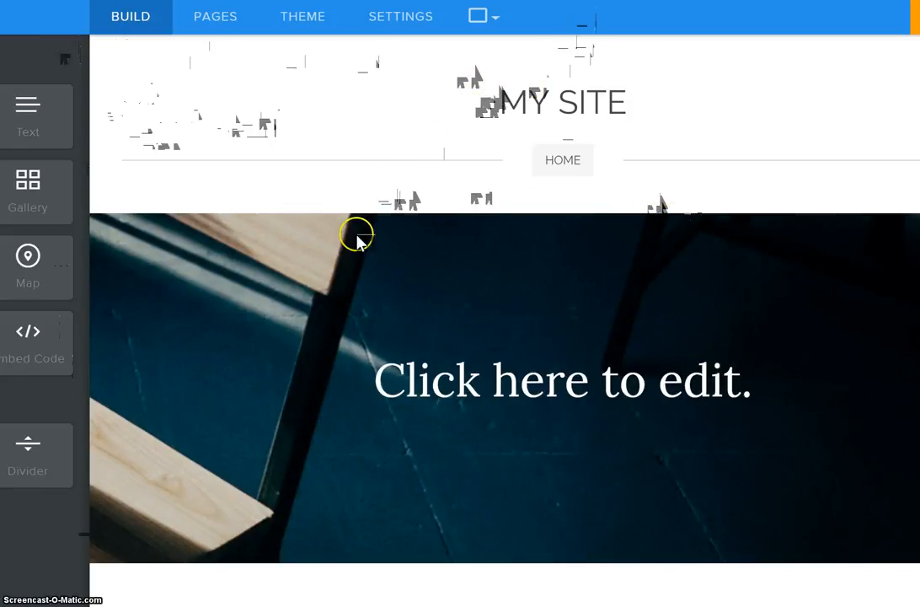
pyautogui.moveTo(497, 348)
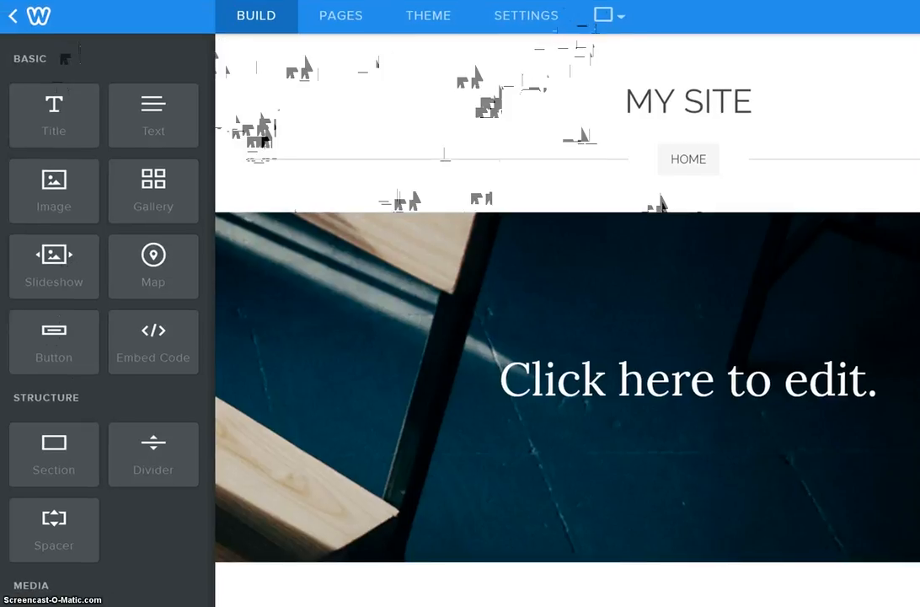
# - Add a Blog Page named Darren's Blog from the Pages tab and save it
pyautogui.click(341, 15)
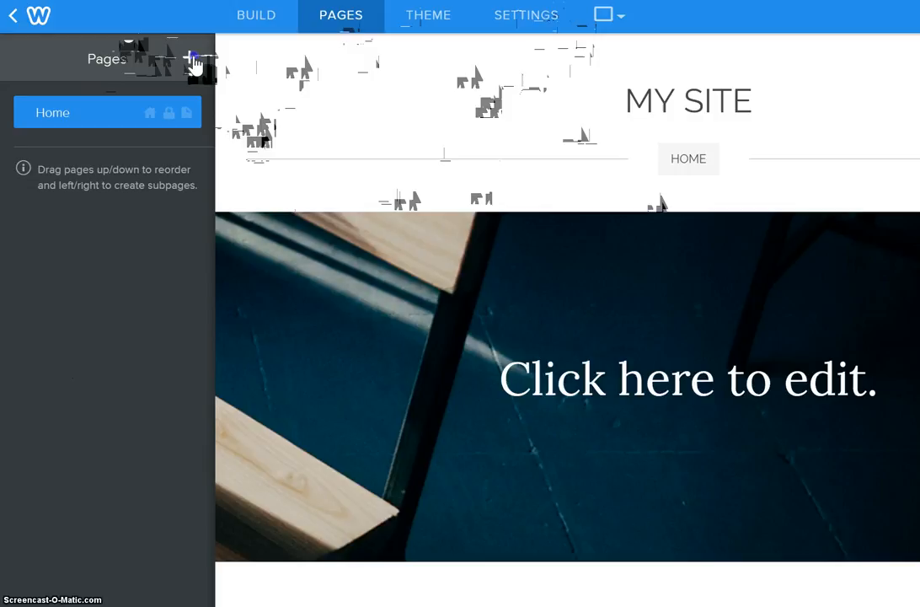
pyautogui.click(194, 57)
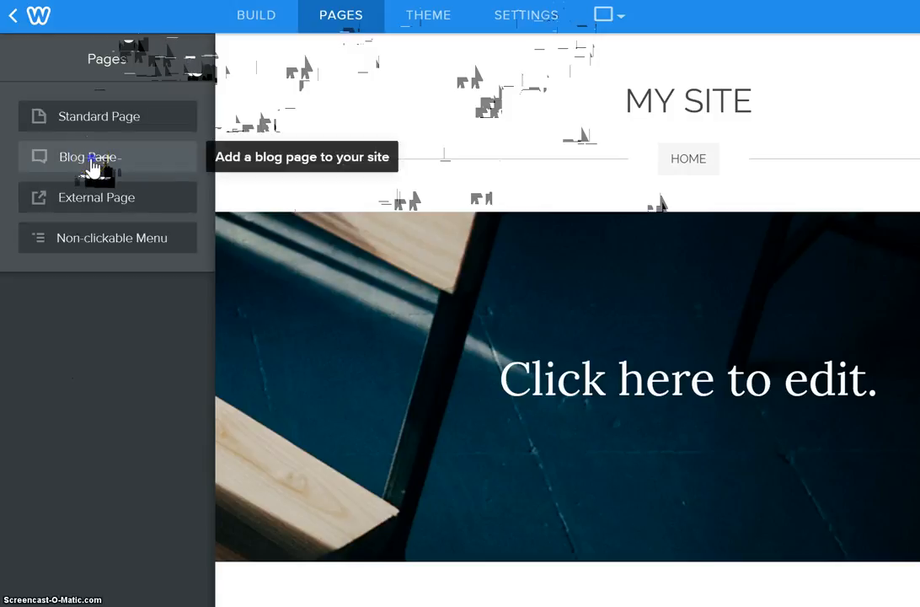
pyautogui.click(87, 157)
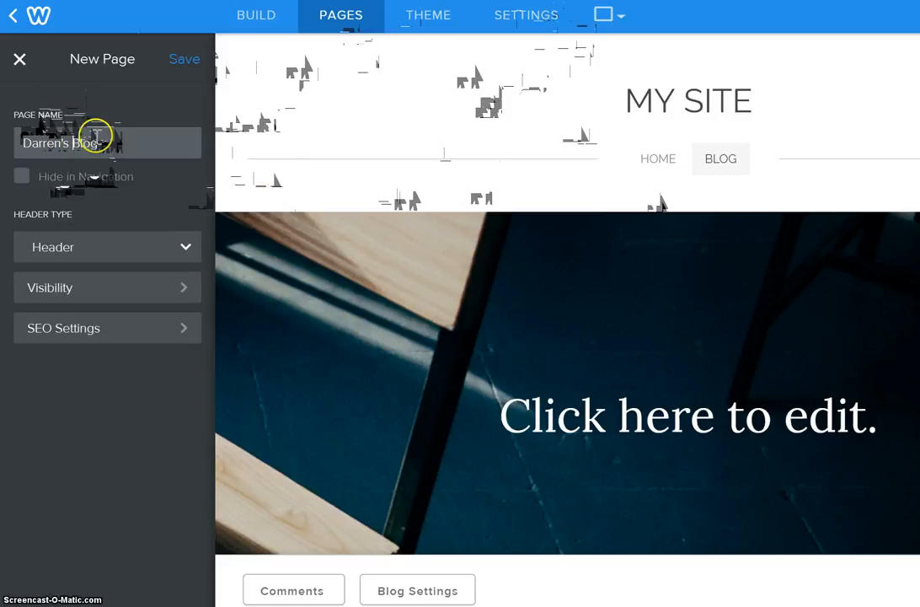
pyautogui.moveTo(243, 215)
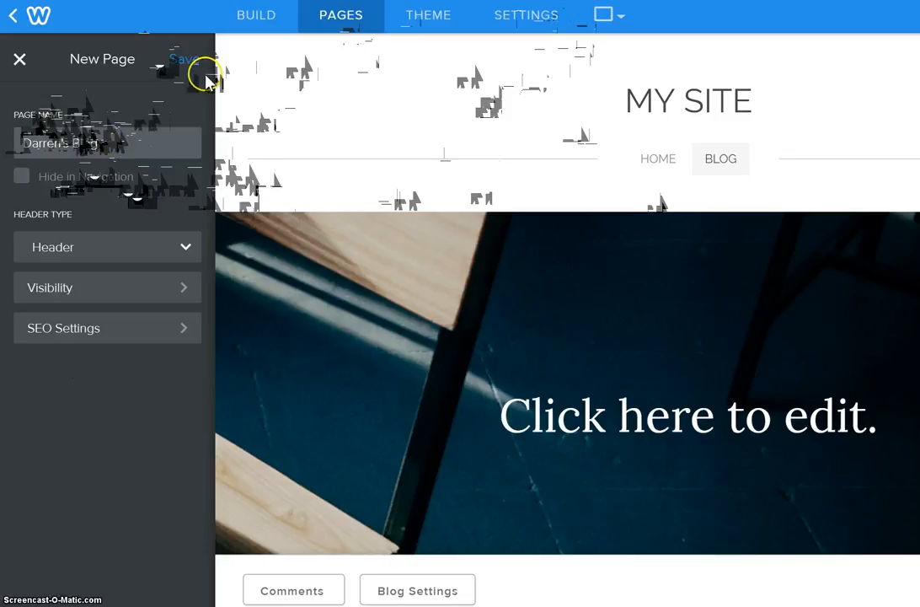
pyautogui.click(182, 59)
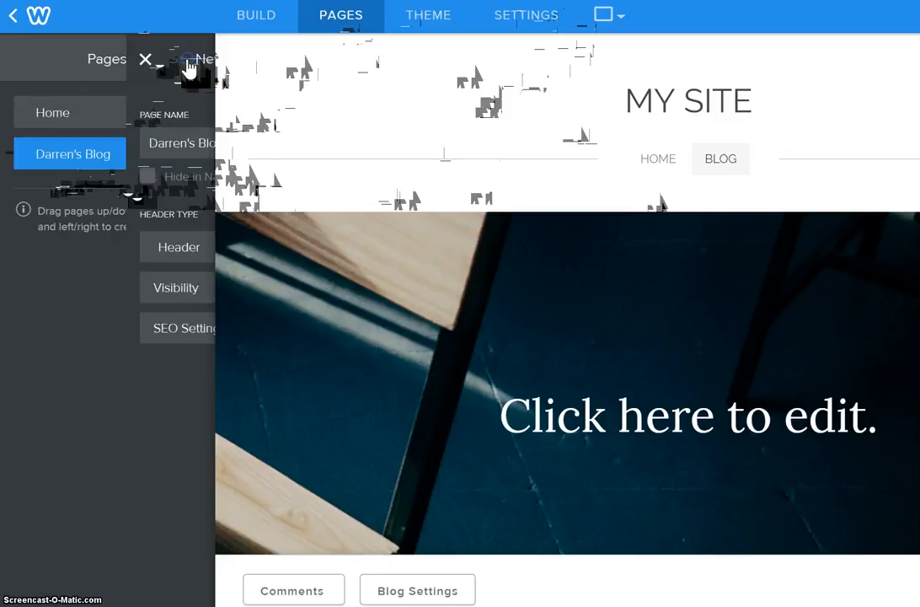
# - Leave the Pages panel and show the new blog page from the site navigation
pyautogui.click(145, 59)
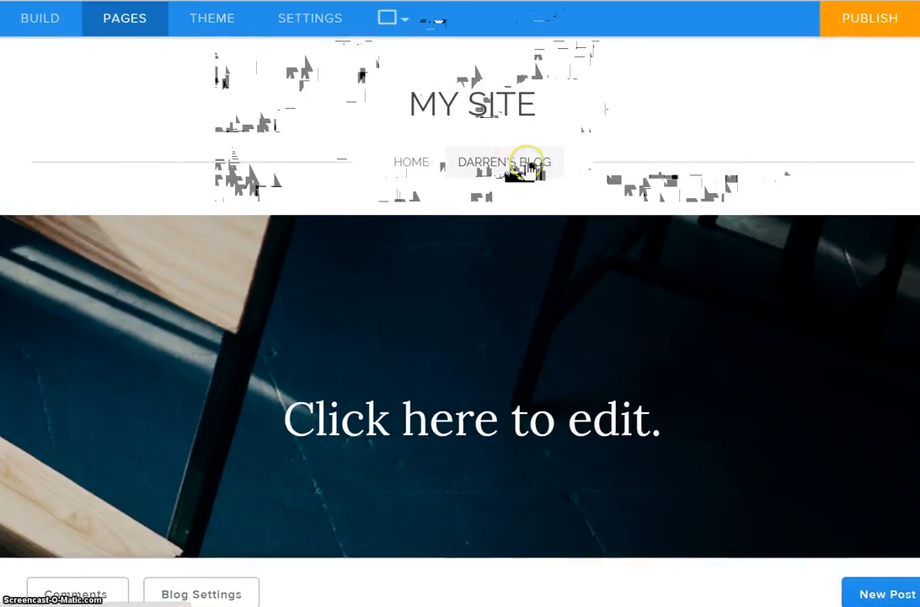
pyautogui.click(471, 418)
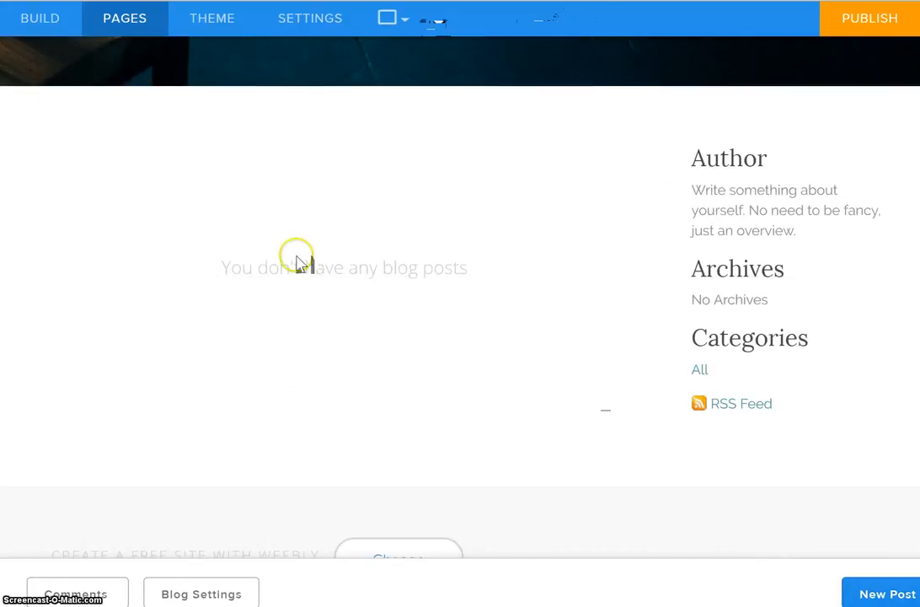
pyautogui.moveTo(375, 273)
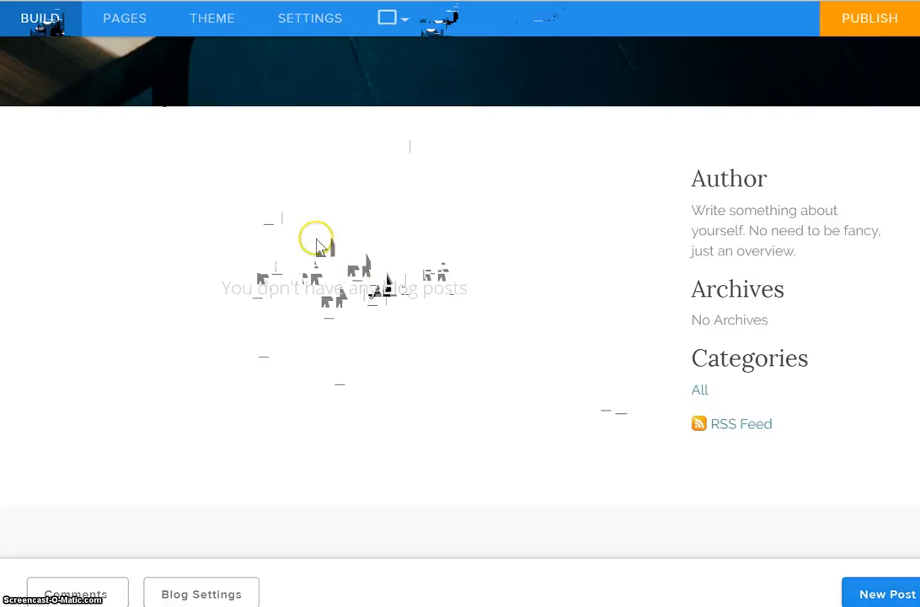
pyautogui.moveTo(253, 256)
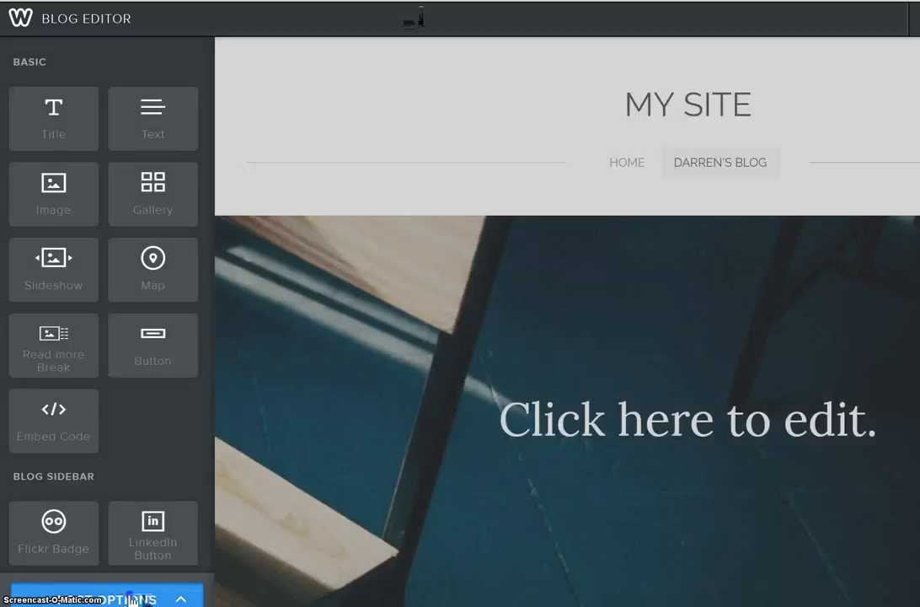
# - Expand Post Options for the new blog post to show publishing and comment settings
pyautogui.click(102, 598)
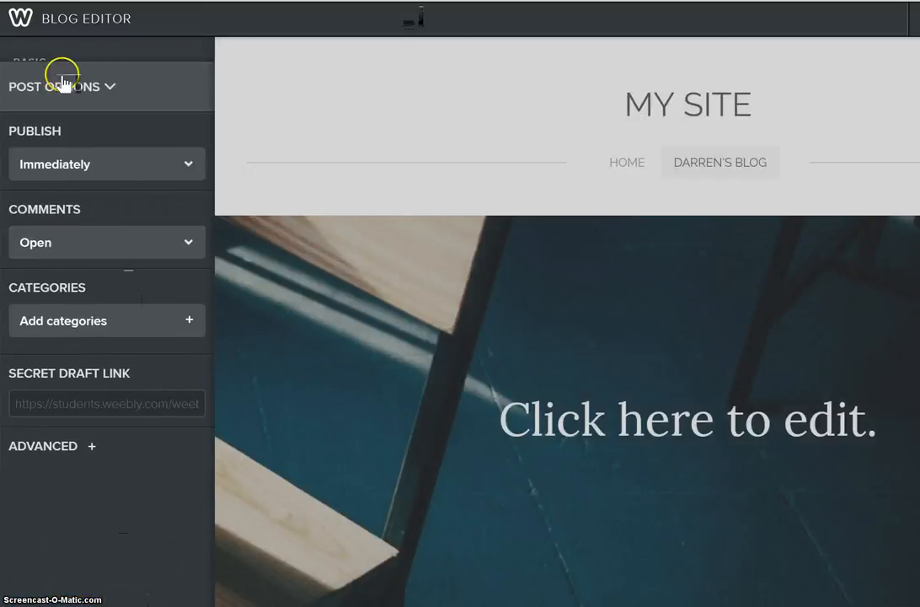
pyautogui.moveTo(91, 539)
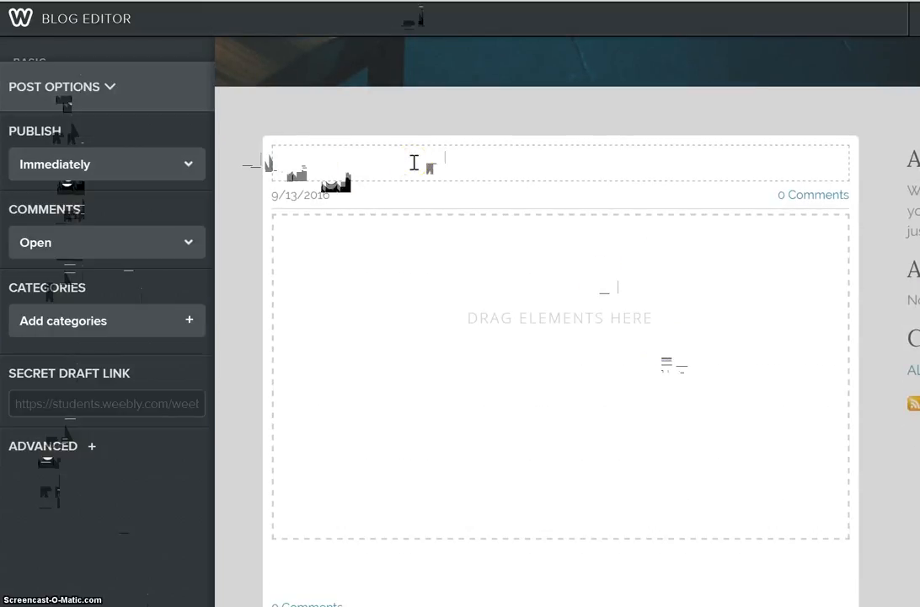
# - Title the post 'Title to my Blog post' and return to the post elements list
pyautogui.write('Title to')
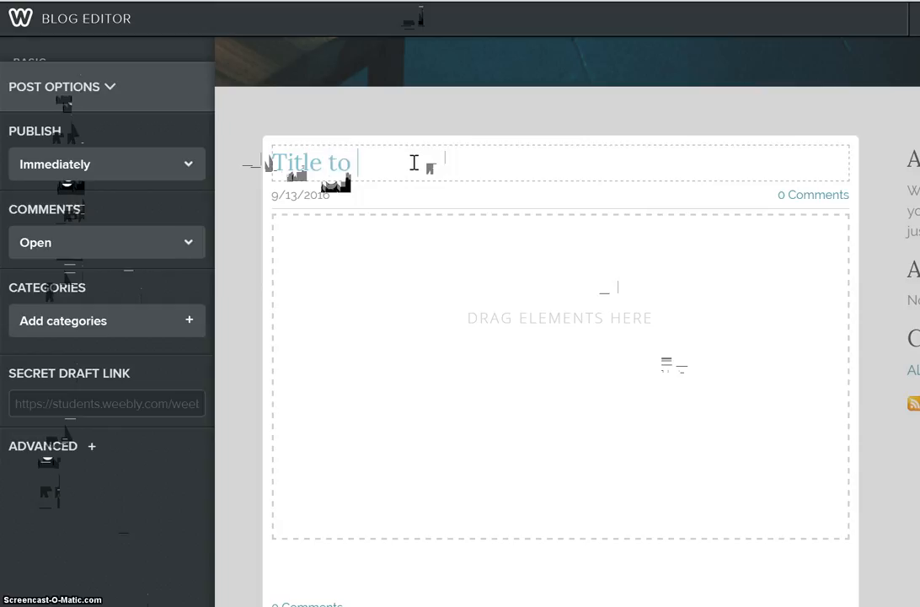
pyautogui.write('my Blog po')
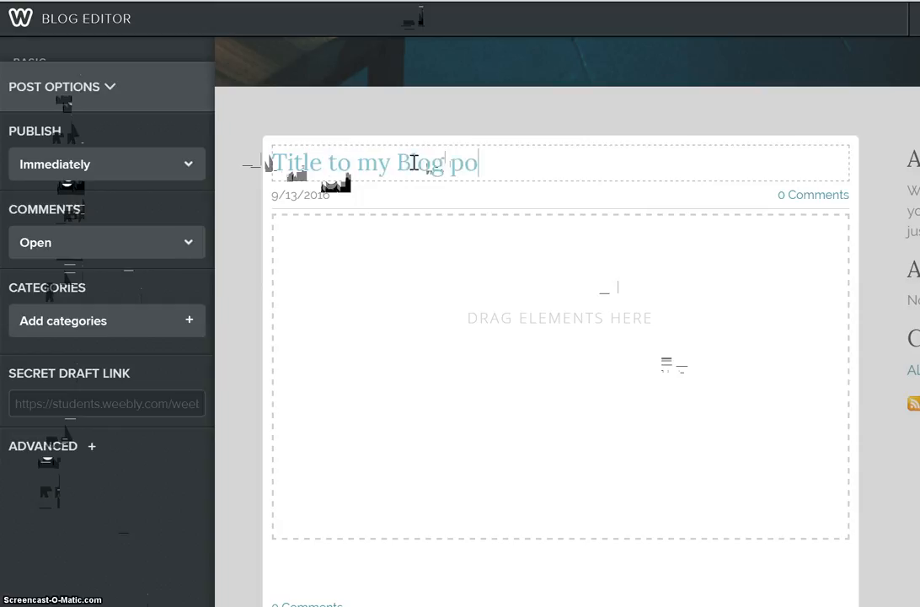
pyautogui.write('st')
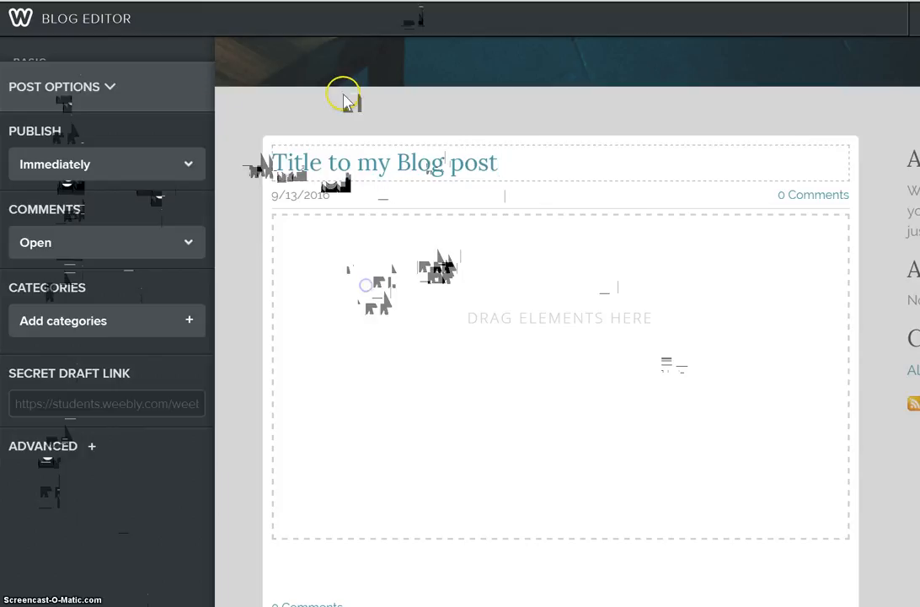
pyautogui.click(54, 86)
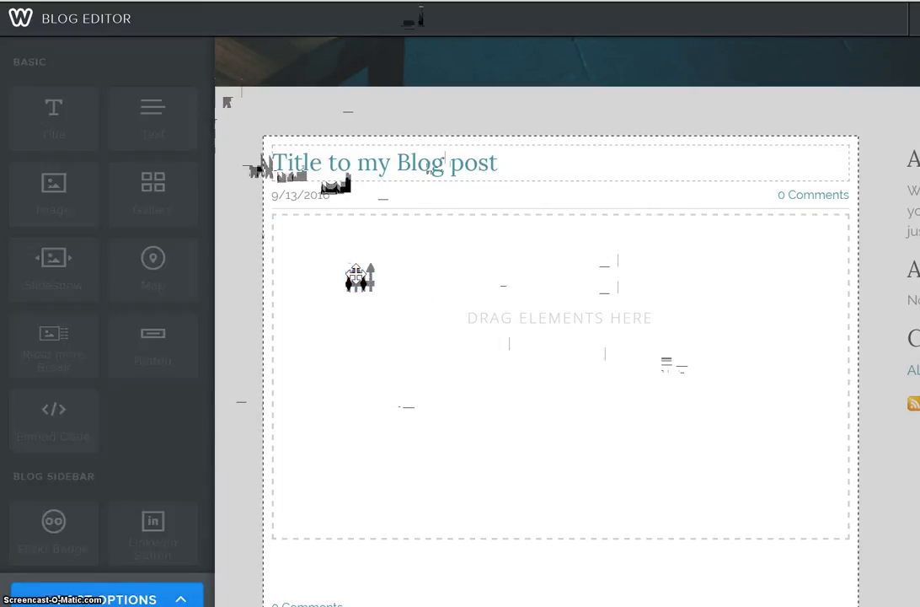
# - Add a text area to the post body and place an Image element to its right
pyautogui.click(560, 223)
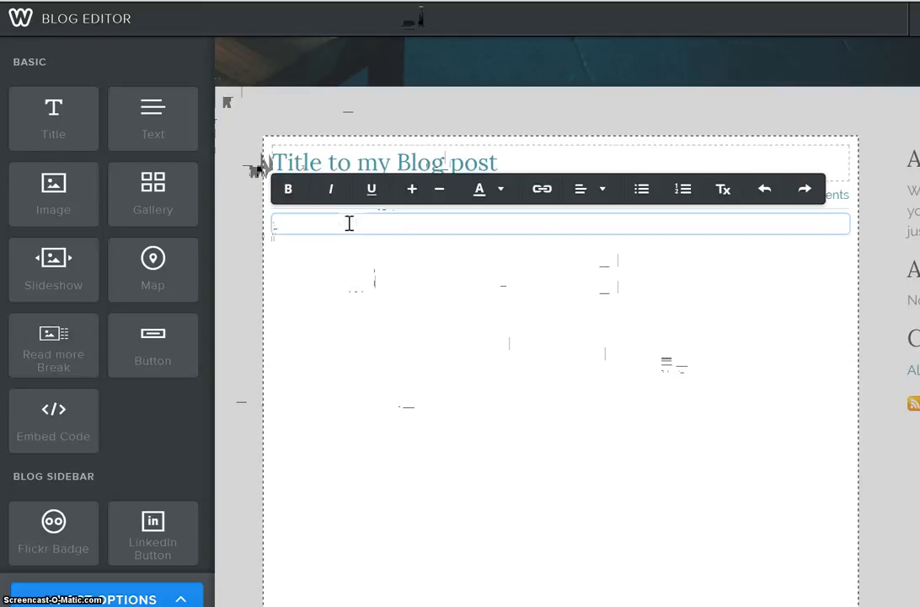
pyautogui.write('Type text here')
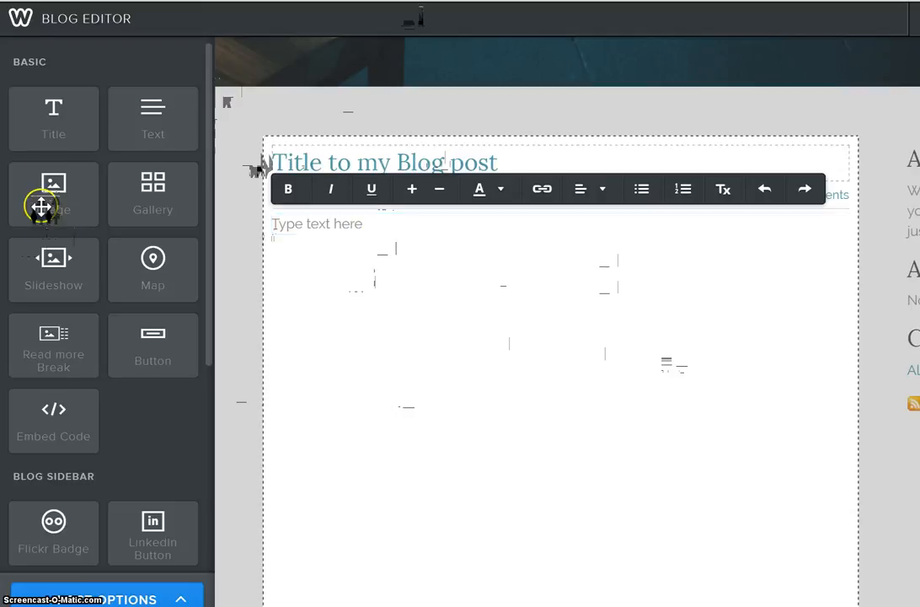
pyautogui.moveTo(54, 194); pyautogui.dragTo(361, 300)
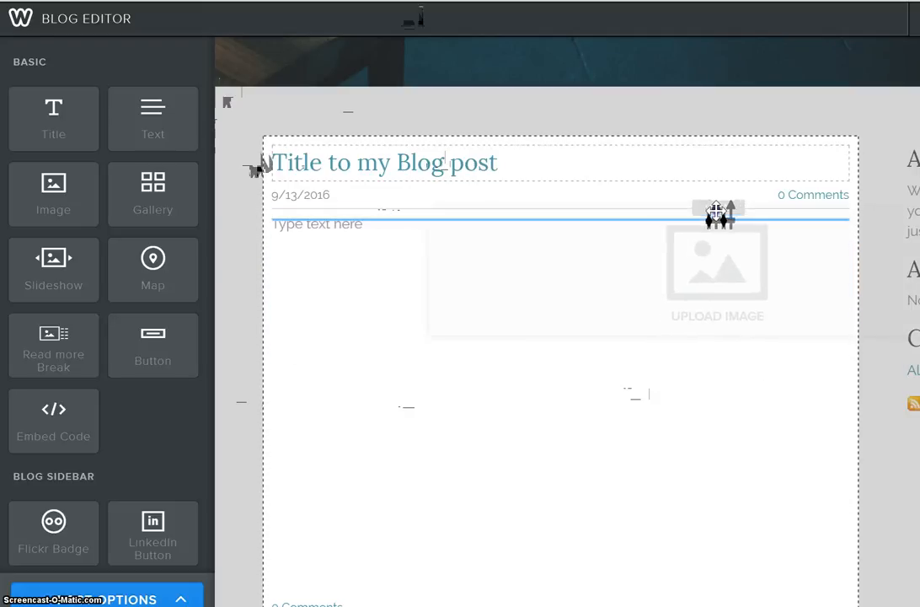
pyautogui.moveTo(718, 212); pyautogui.dragTo(856, 229)
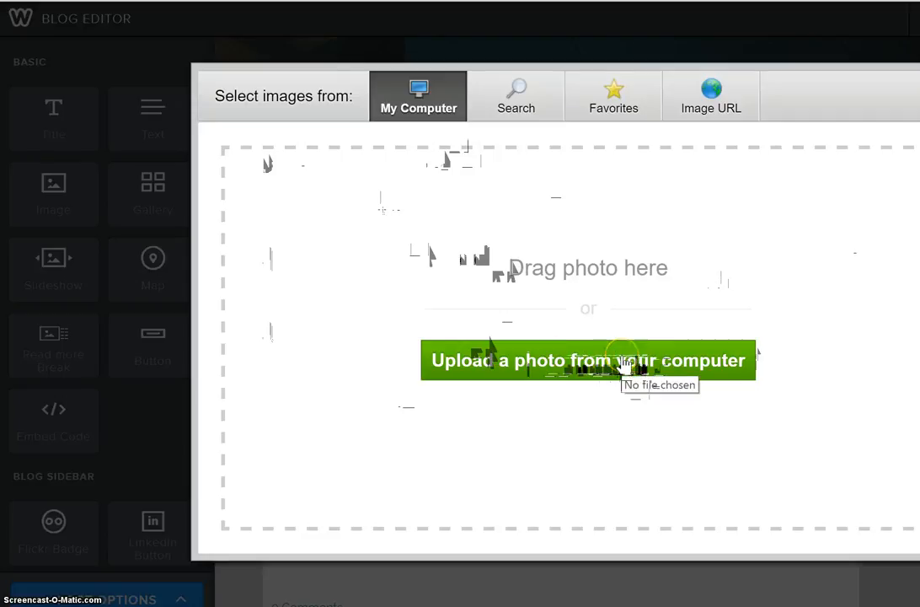
# - Upload the lion picture from the Pictures folder into the image block
pyautogui.click(588, 360)
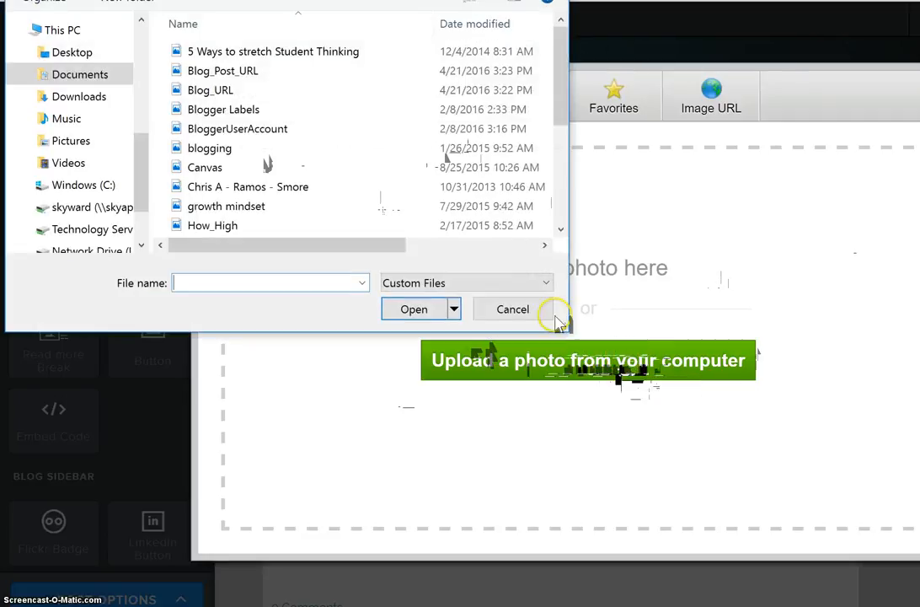
pyautogui.scroll(-3)
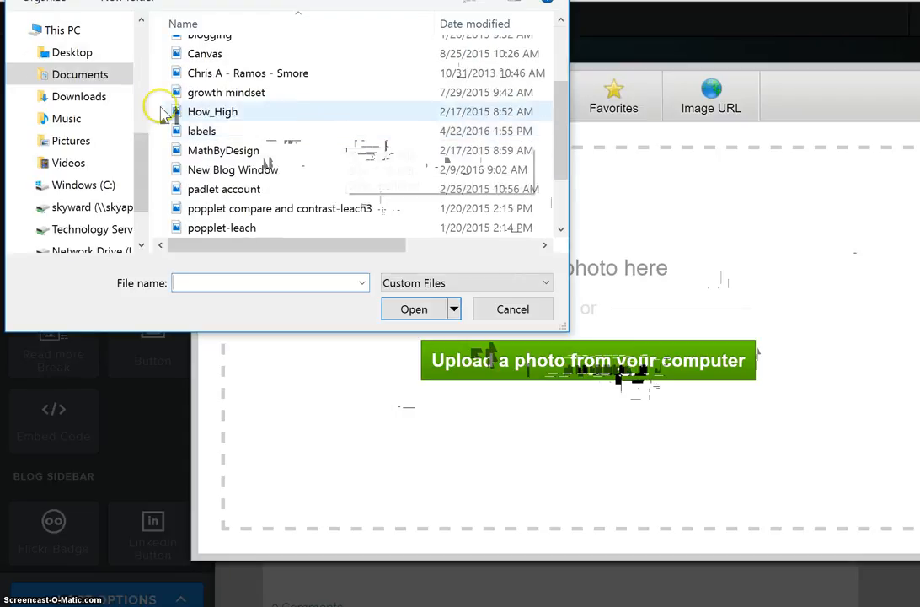
pyautogui.click(70, 140)
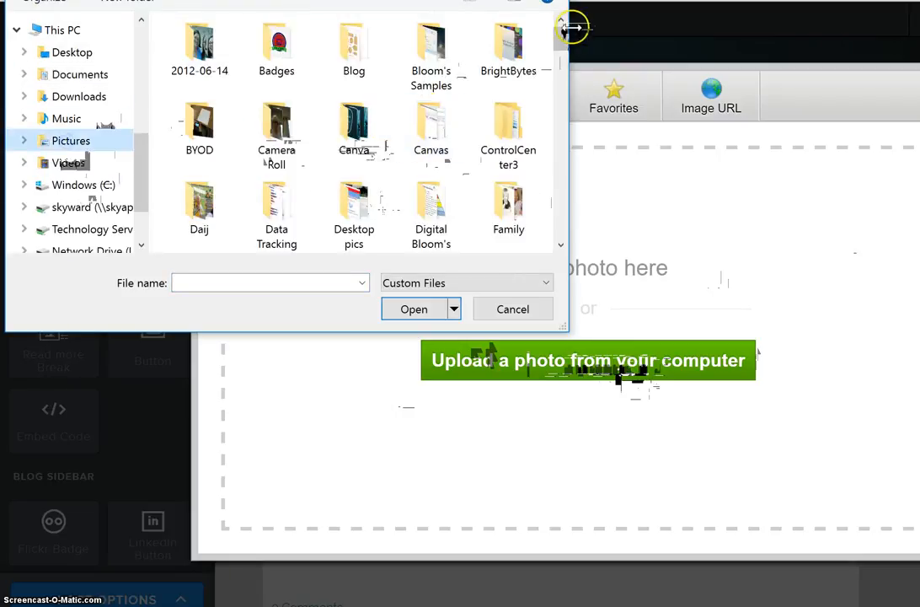
pyautogui.scroll(-3)
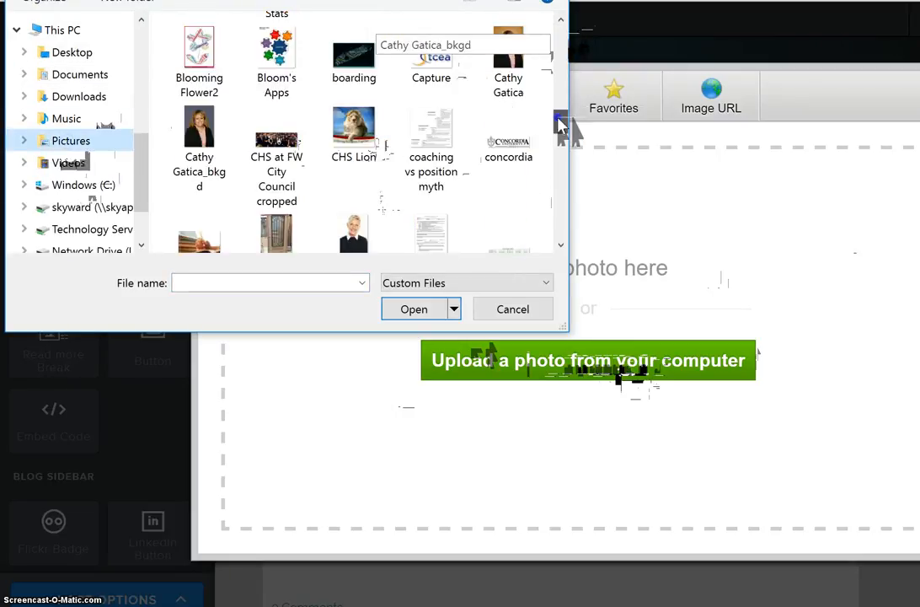
pyautogui.click(413, 309)
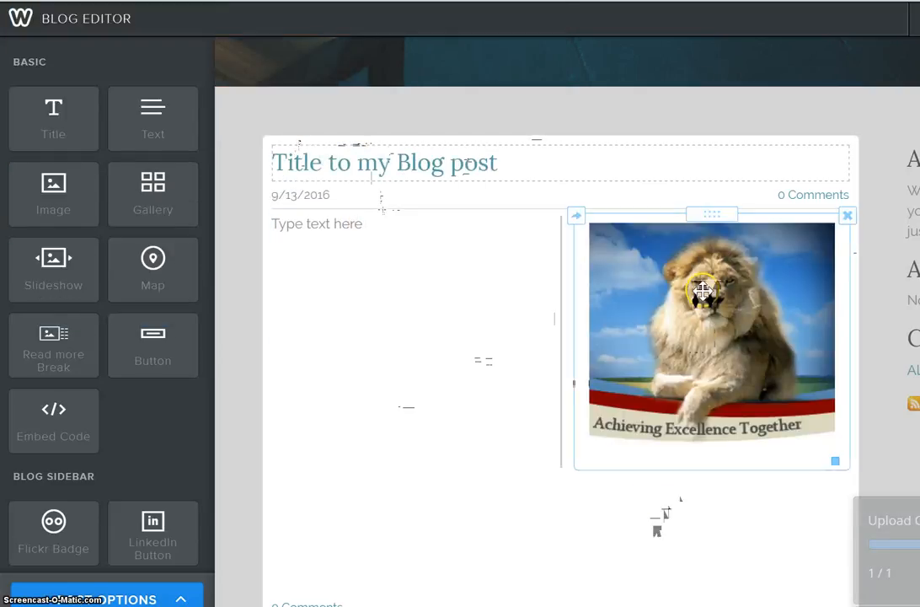
pyautogui.click(380, 243)
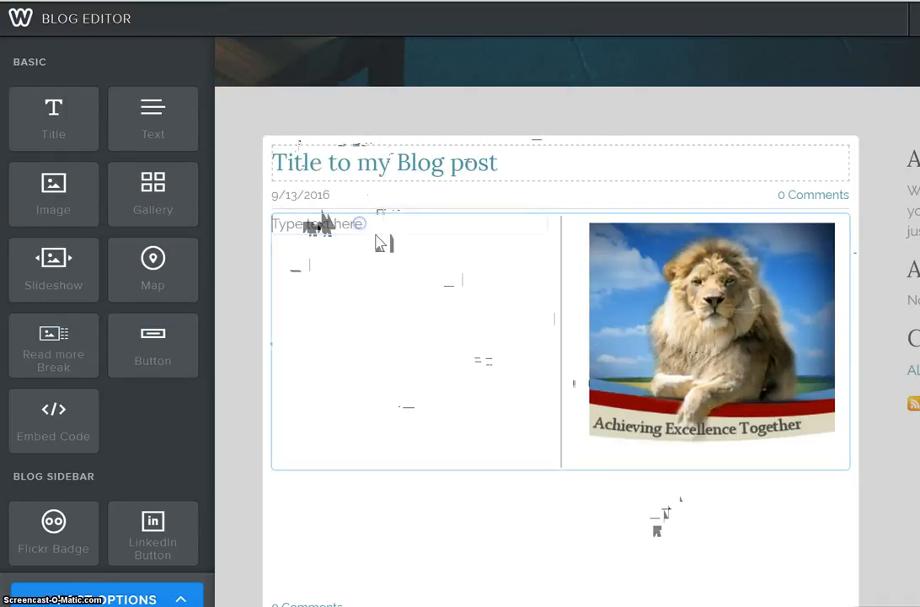
pyautogui.click(408, 224)
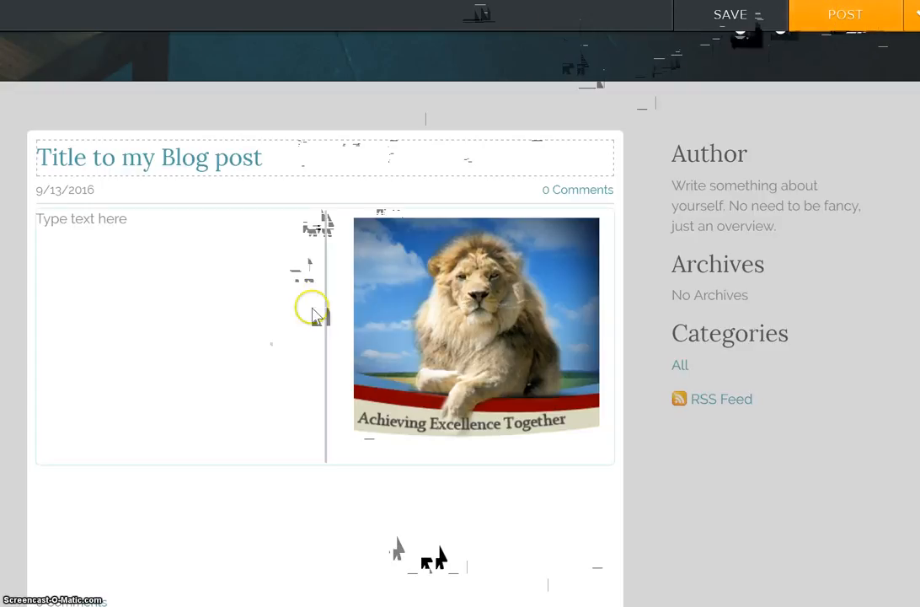
pyautogui.click(312, 306)
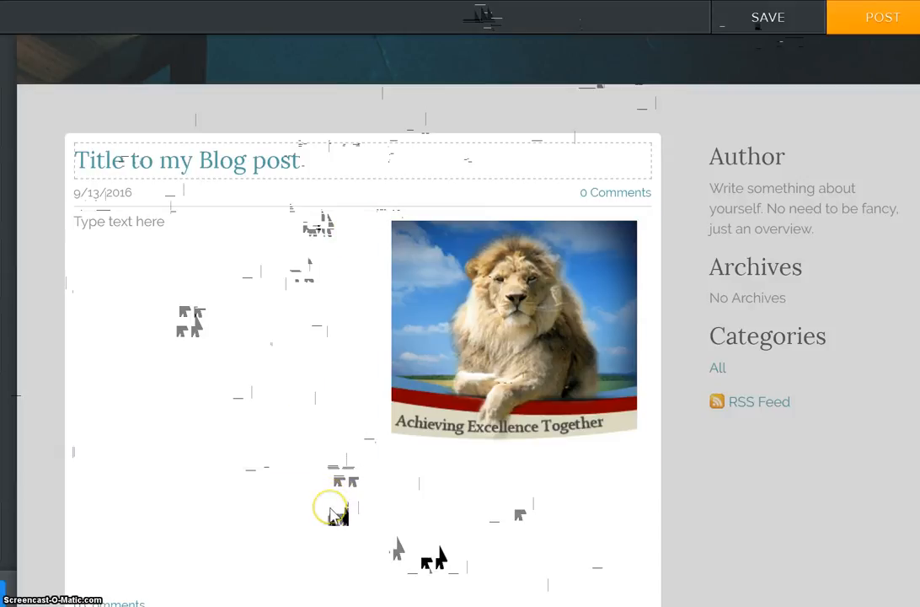
pyautogui.moveTo(59, 586)
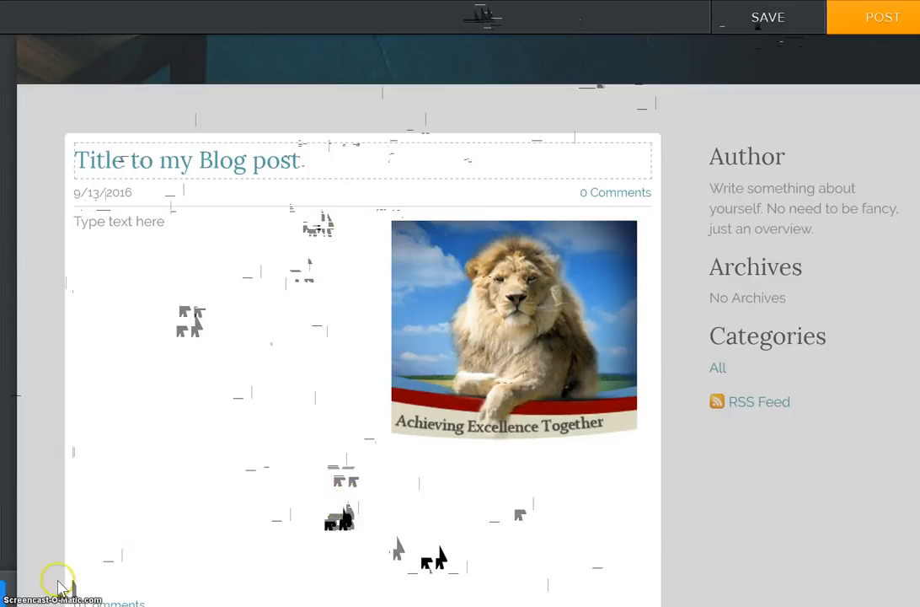